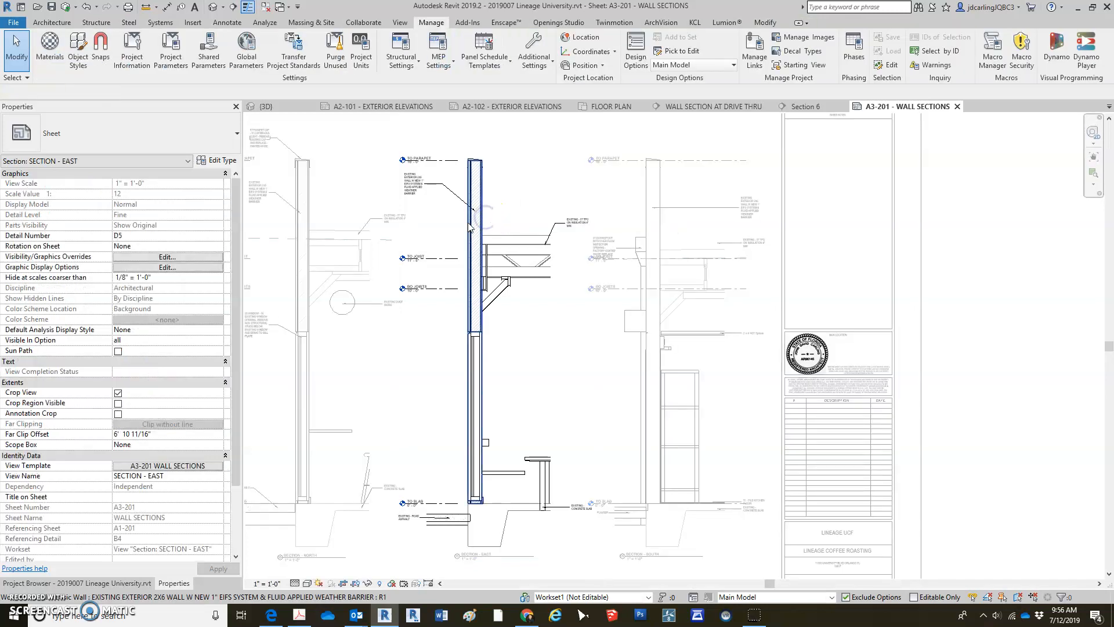
{"action": "left_click", "coordinate": [650, 198]}
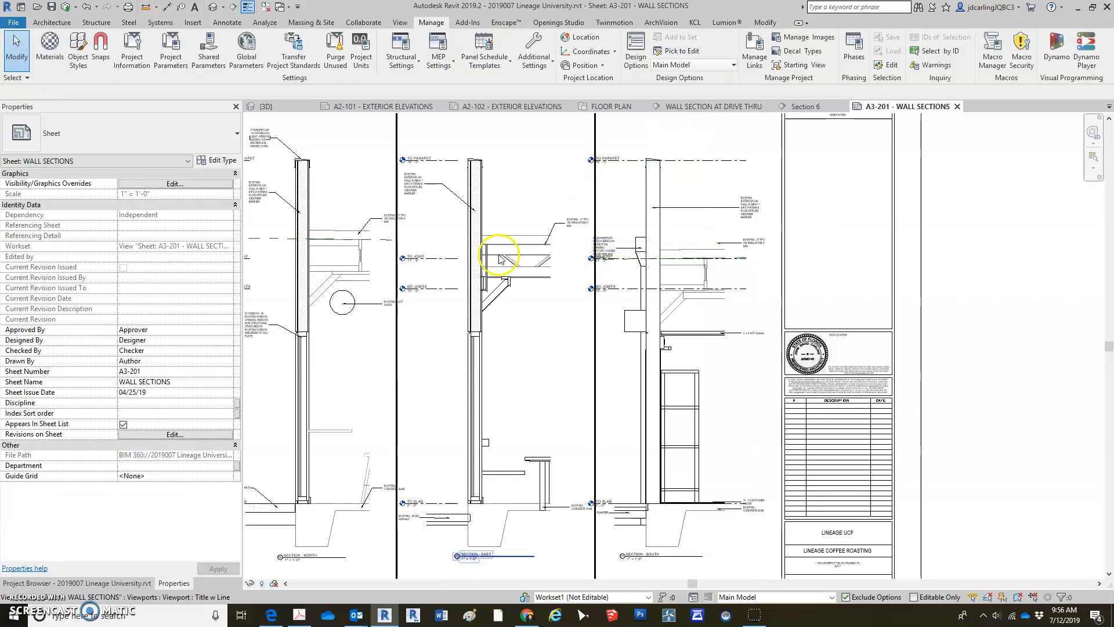
{"action": "mouse_move", "coordinate": [489, 289]}
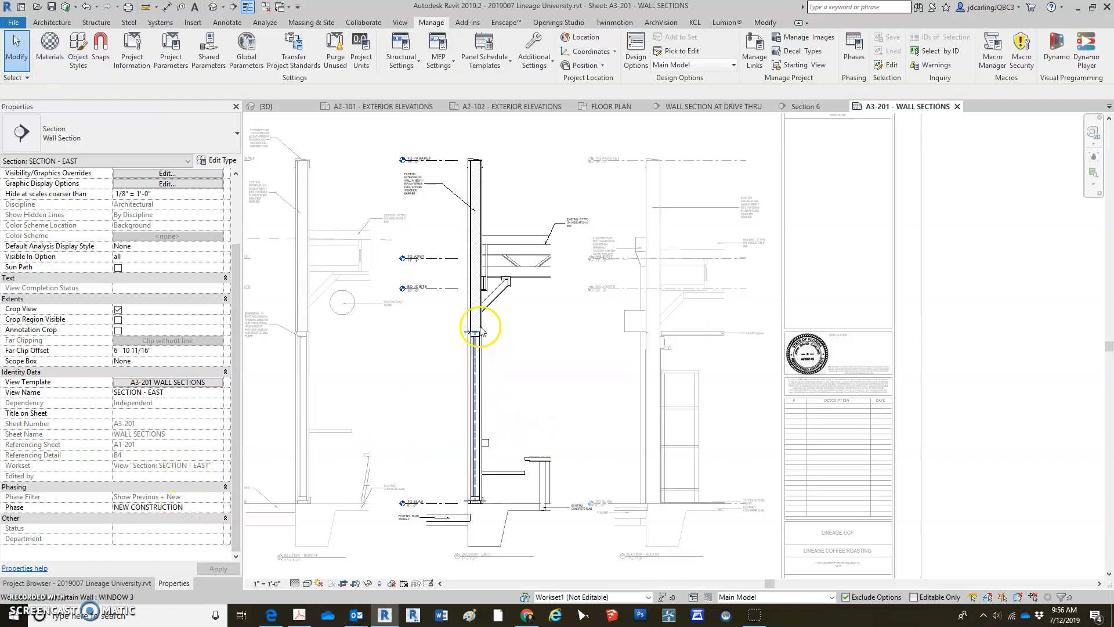
{"action": "left_click", "coordinate": [475, 327]}
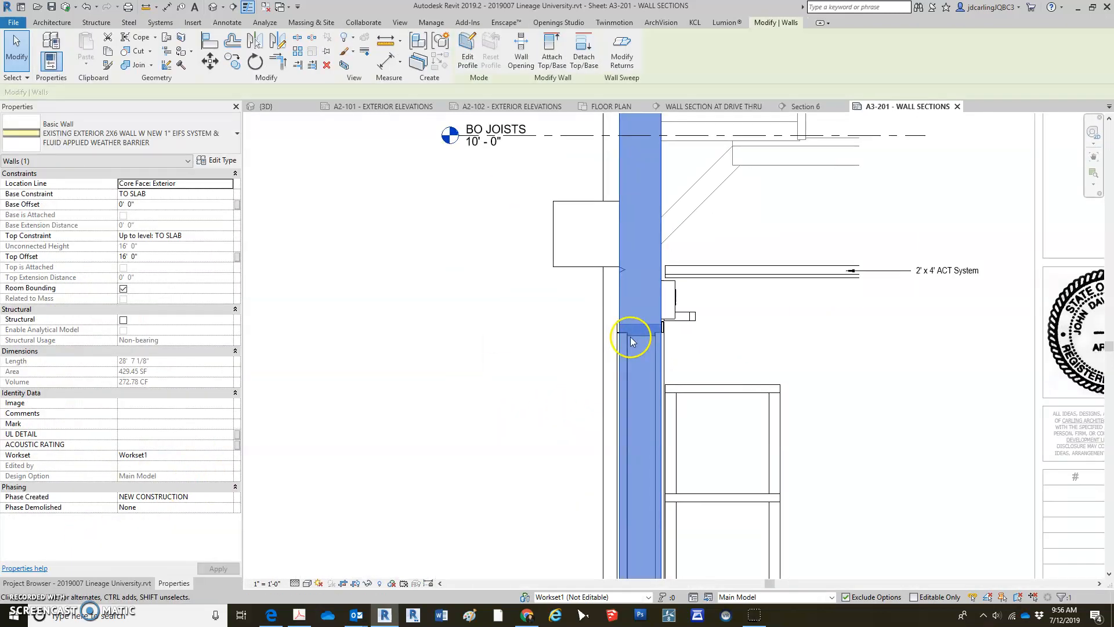
{"action": "scroll", "scroll_direction": "down", "scroll_amount": 3}
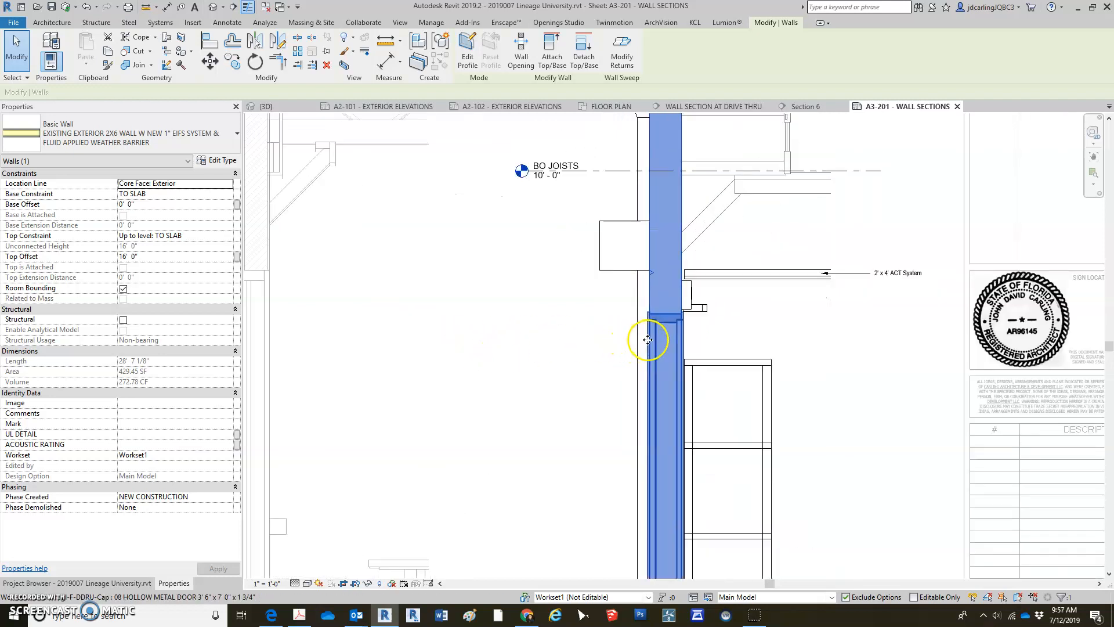
{"action": "left_click", "coordinate": [537, 392]}
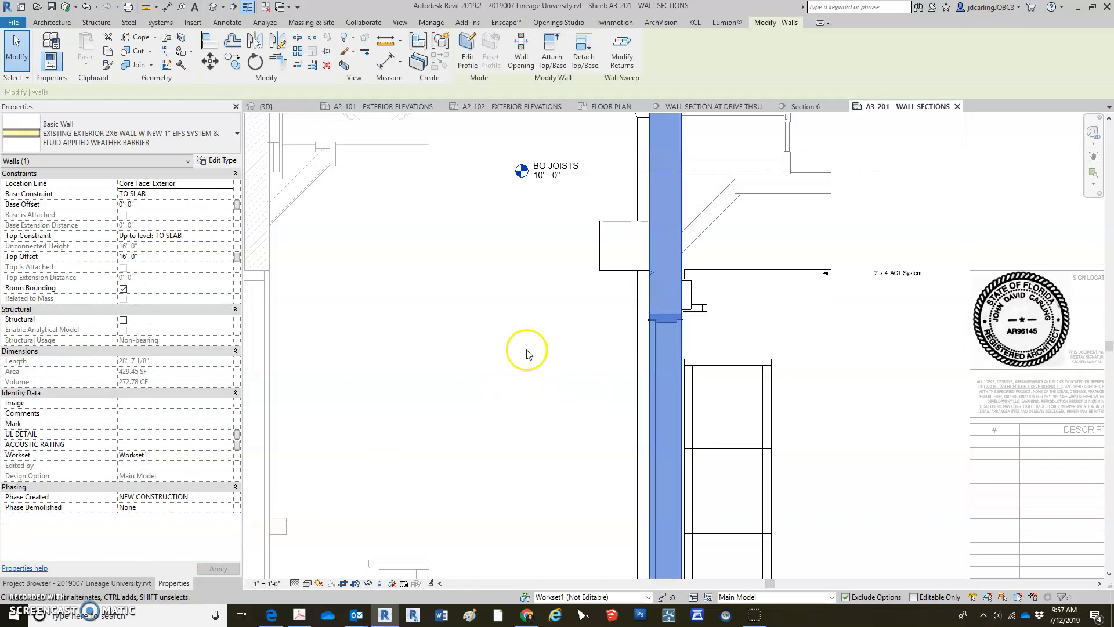
{"action": "left_click", "coordinate": [430, 22]}
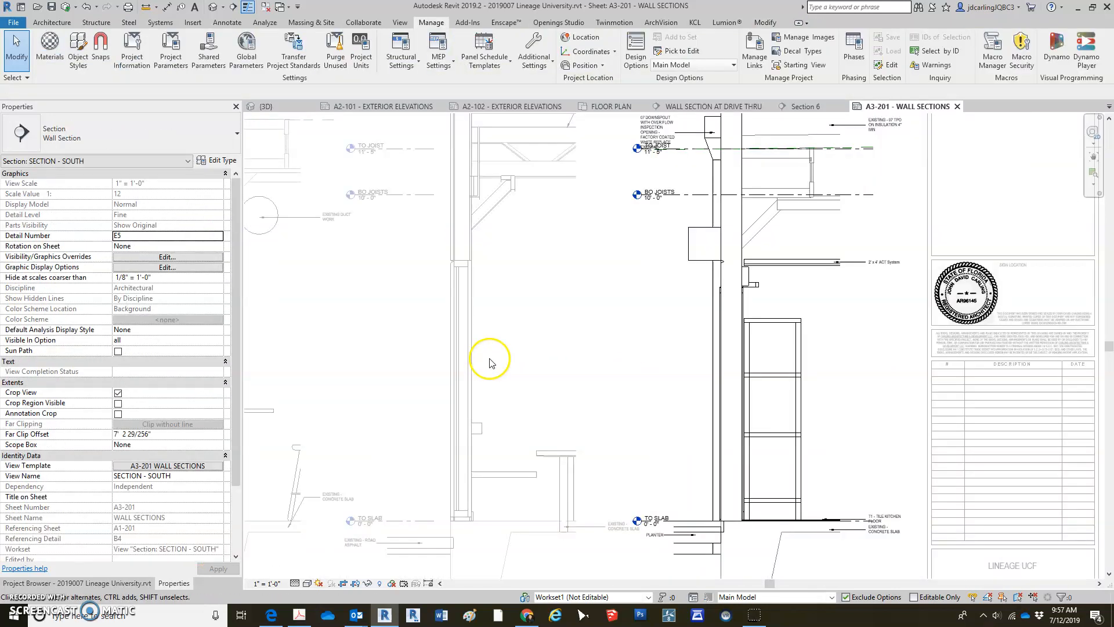
{"action": "left_click", "coordinate": [467, 252]}
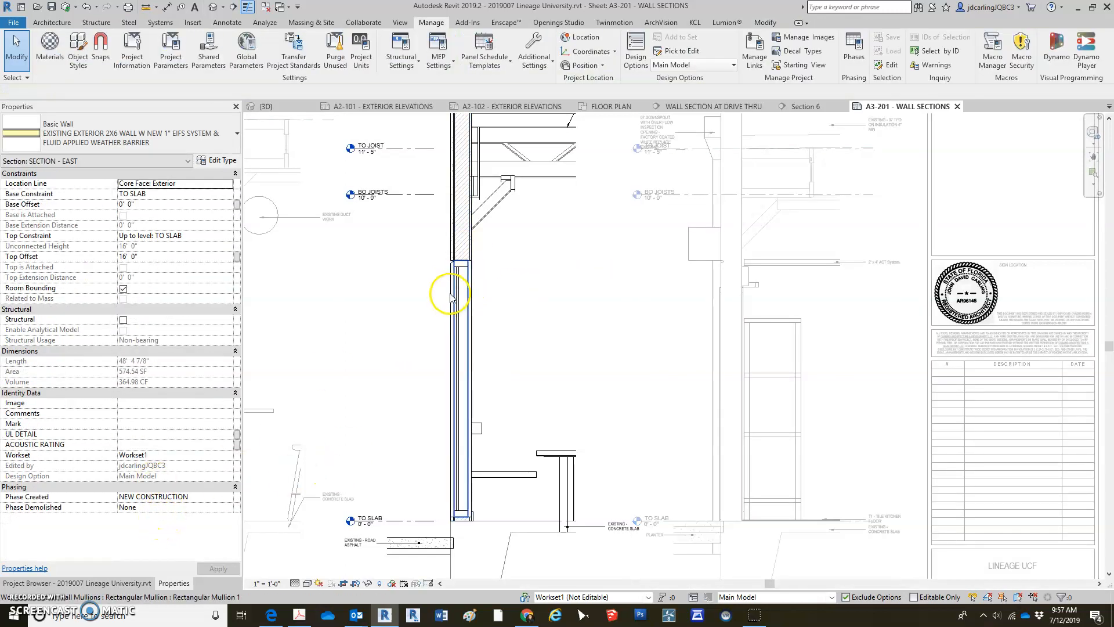
{"action": "left_click", "coordinate": [458, 298]}
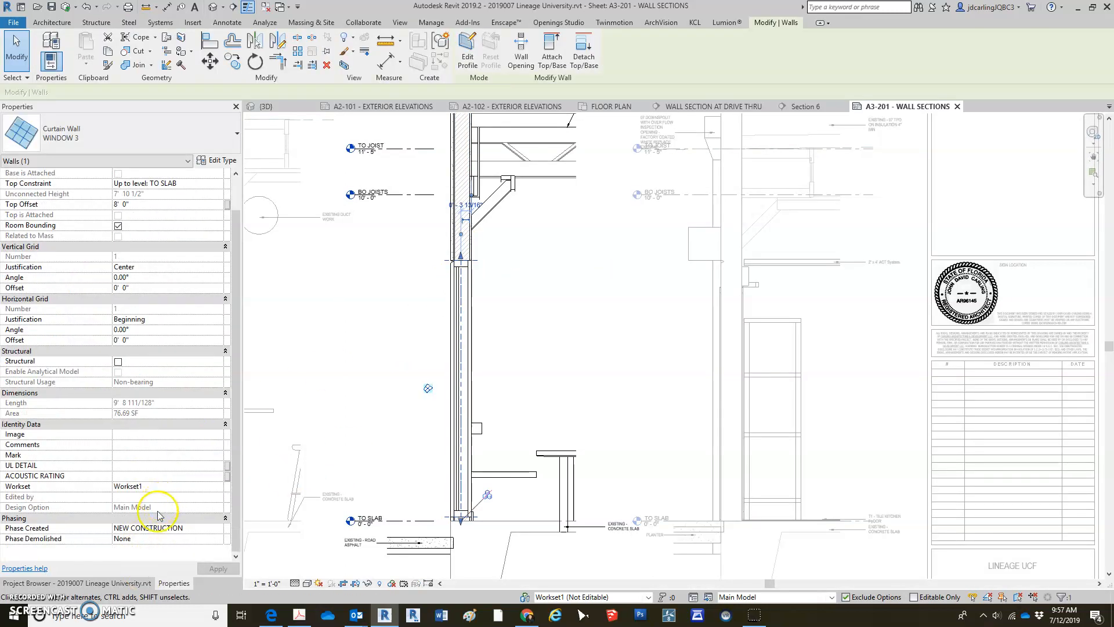
{"action": "mouse_move", "coordinate": [102, 199]}
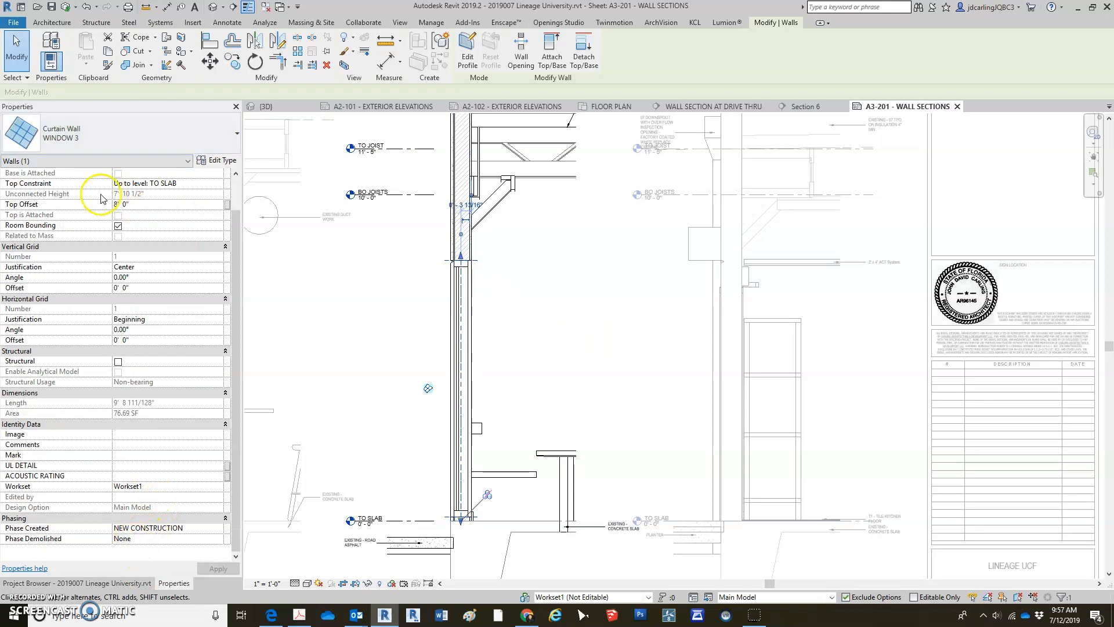
{"action": "left_click", "coordinate": [430, 22]}
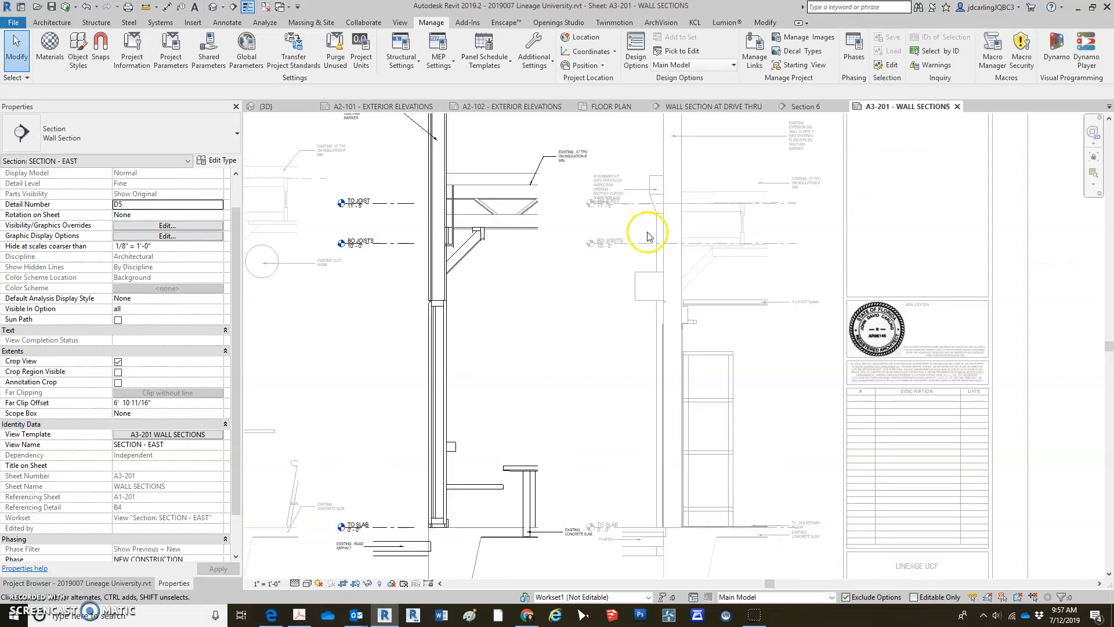
{"action": "scroll", "scroll_direction": "down", "scroll_amount": 3}
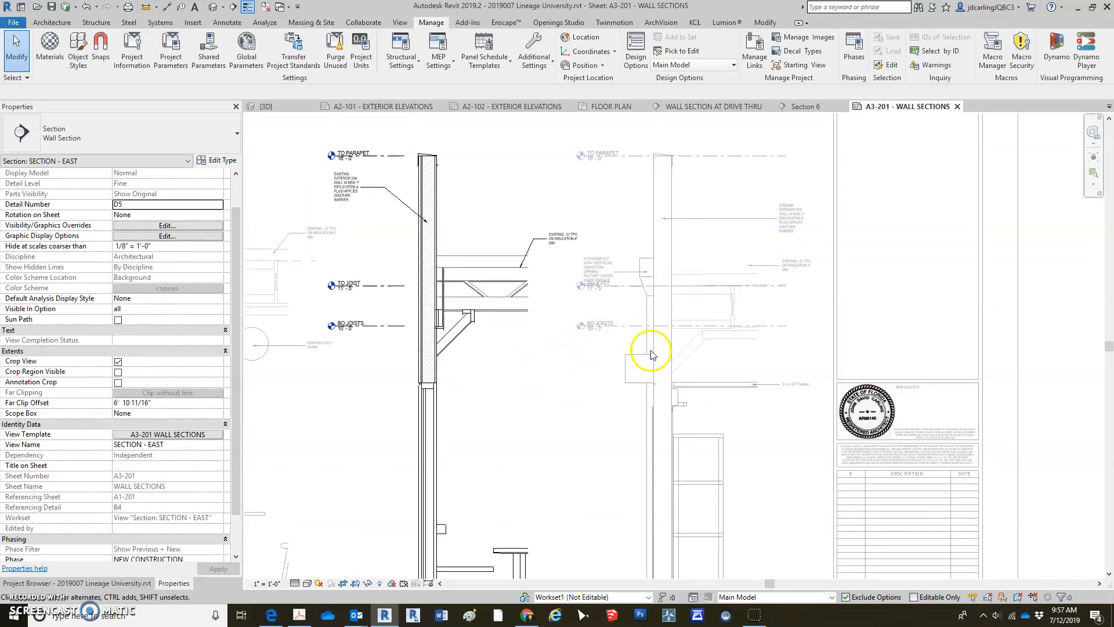
{"action": "mouse_move", "coordinate": [602, 360]}
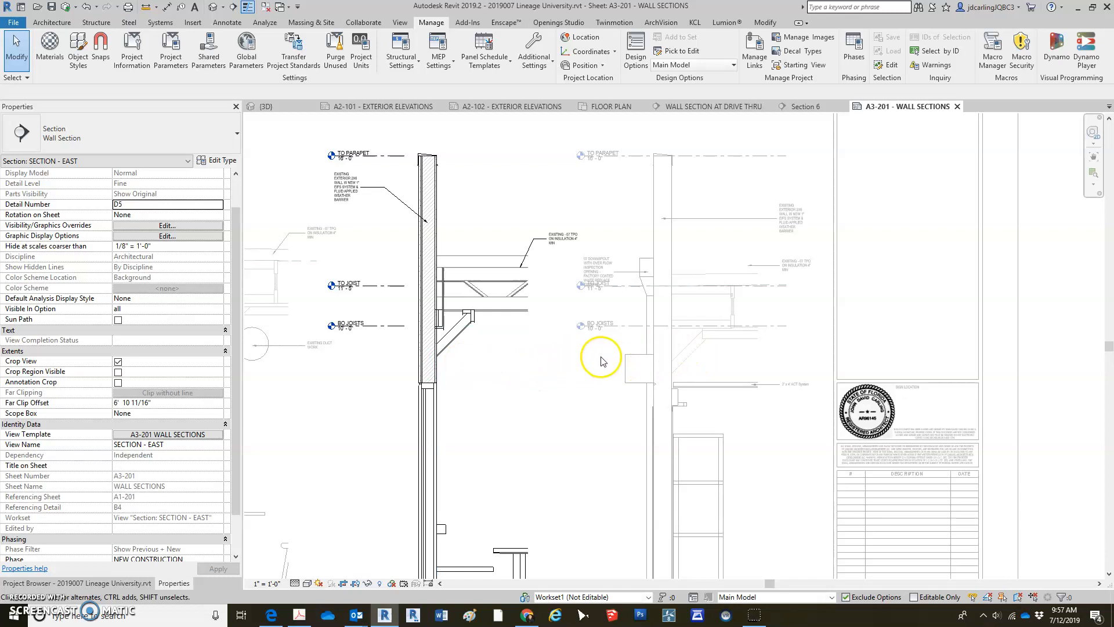
{"action": "mouse_move", "coordinate": [444, 367]}
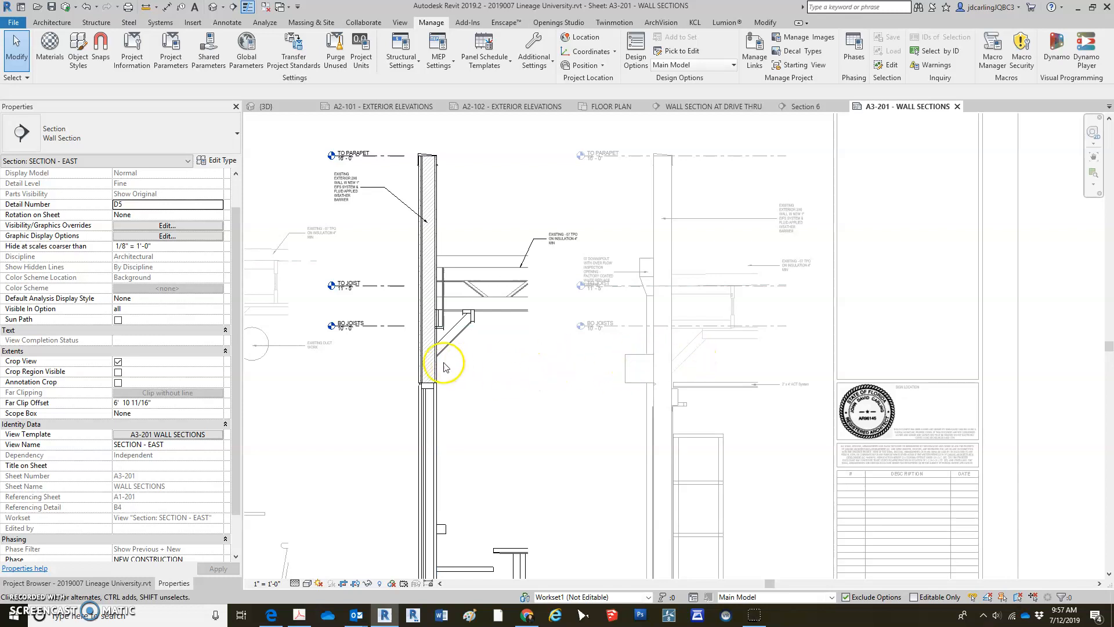
{"action": "mouse_move", "coordinate": [575, 372]}
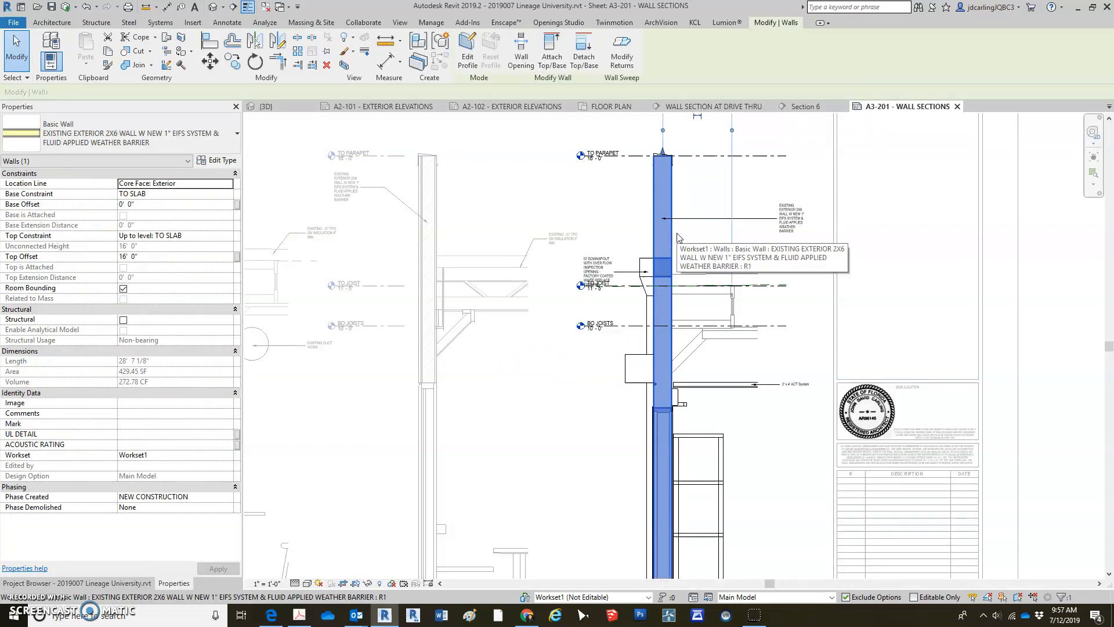
{"action": "left_click", "coordinate": [431, 22]}
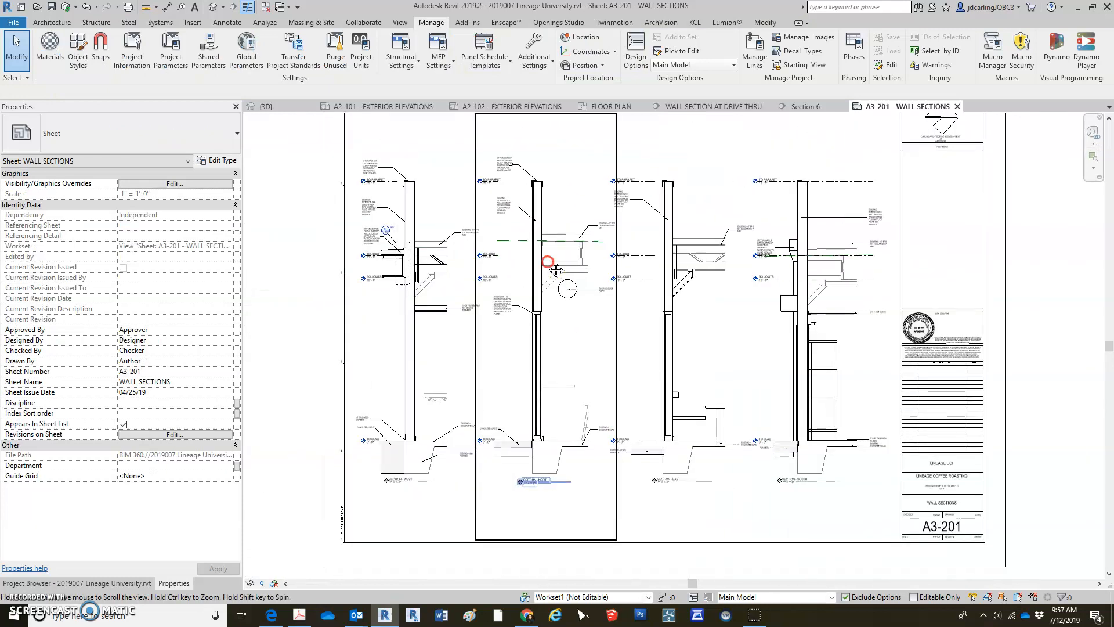
{"action": "scroll", "scroll_direction": "up", "scroll_amount": 3}
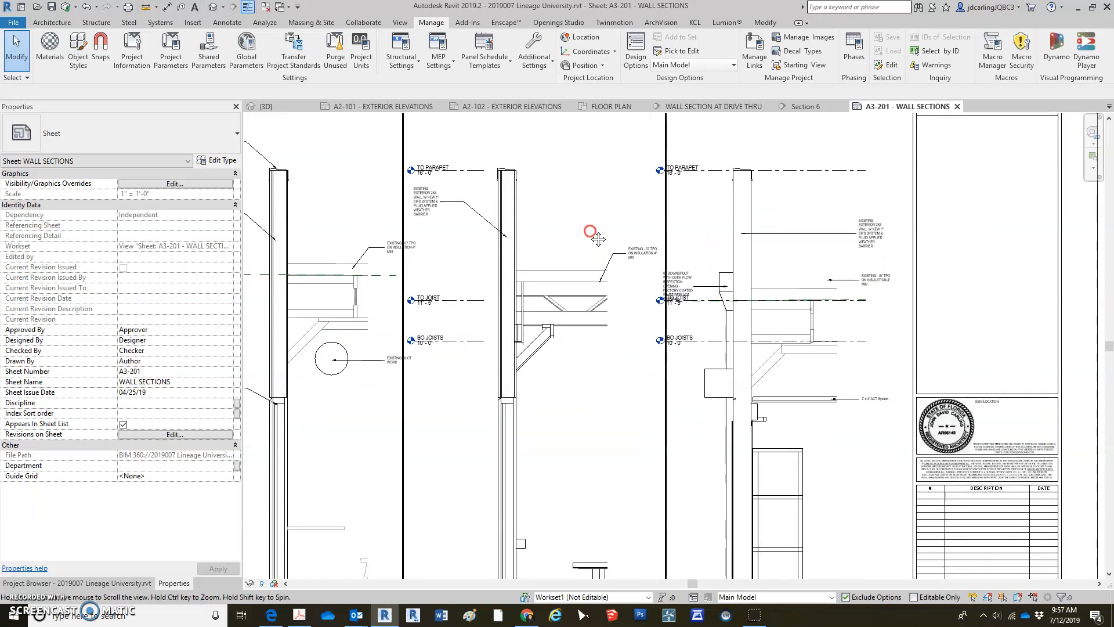
{"action": "mouse_move", "coordinate": [568, 341]}
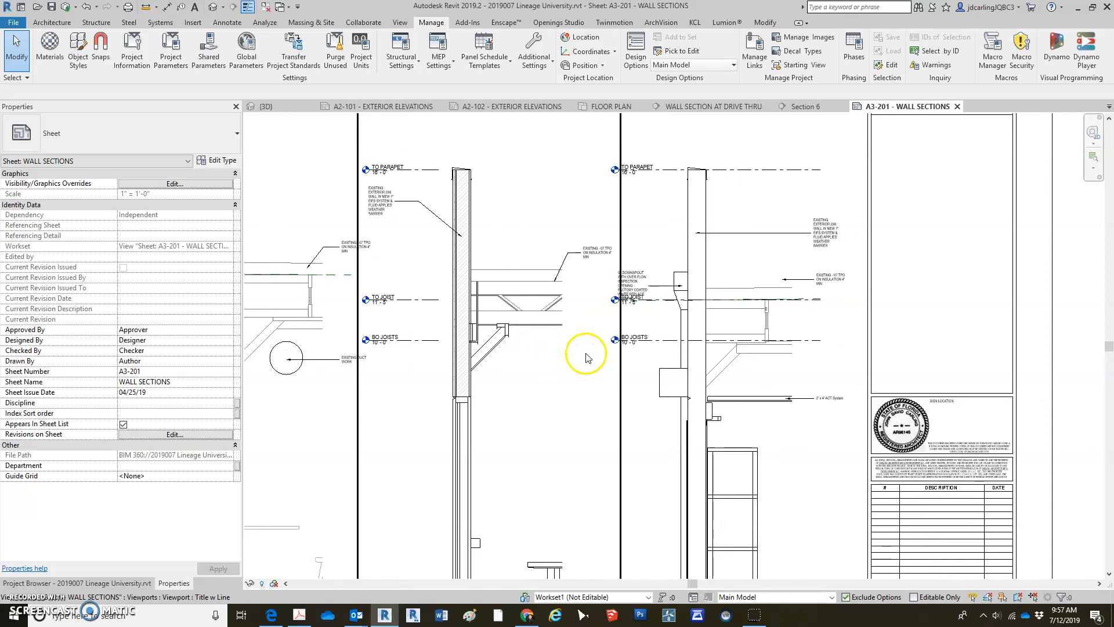
{"action": "left_click", "coordinate": [631, 297]}
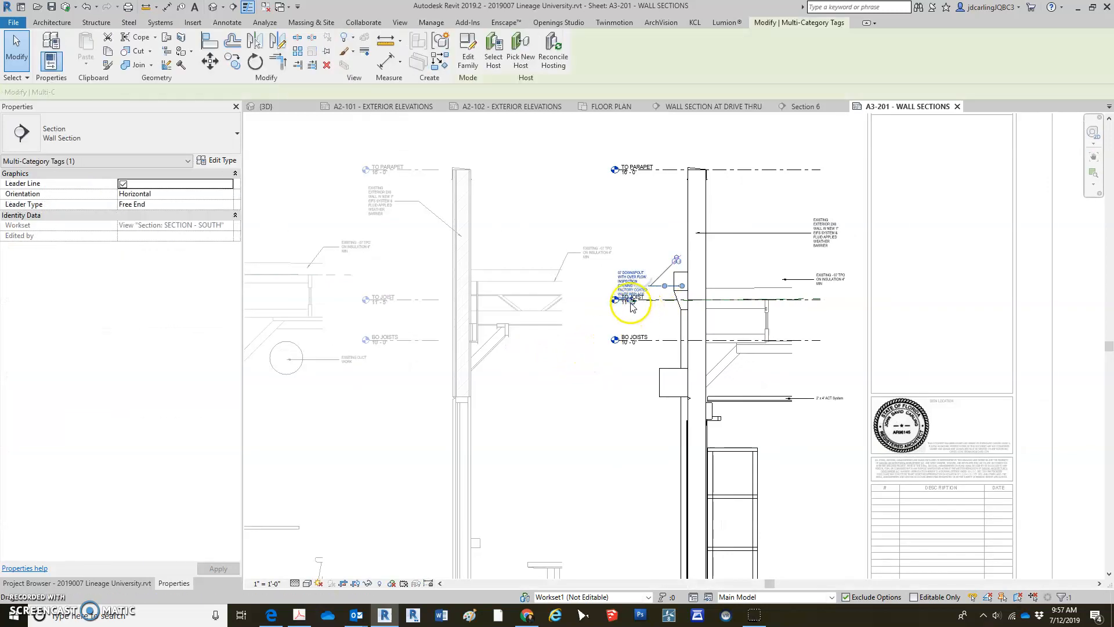
{"action": "right_click", "coordinate": [663, 236]}
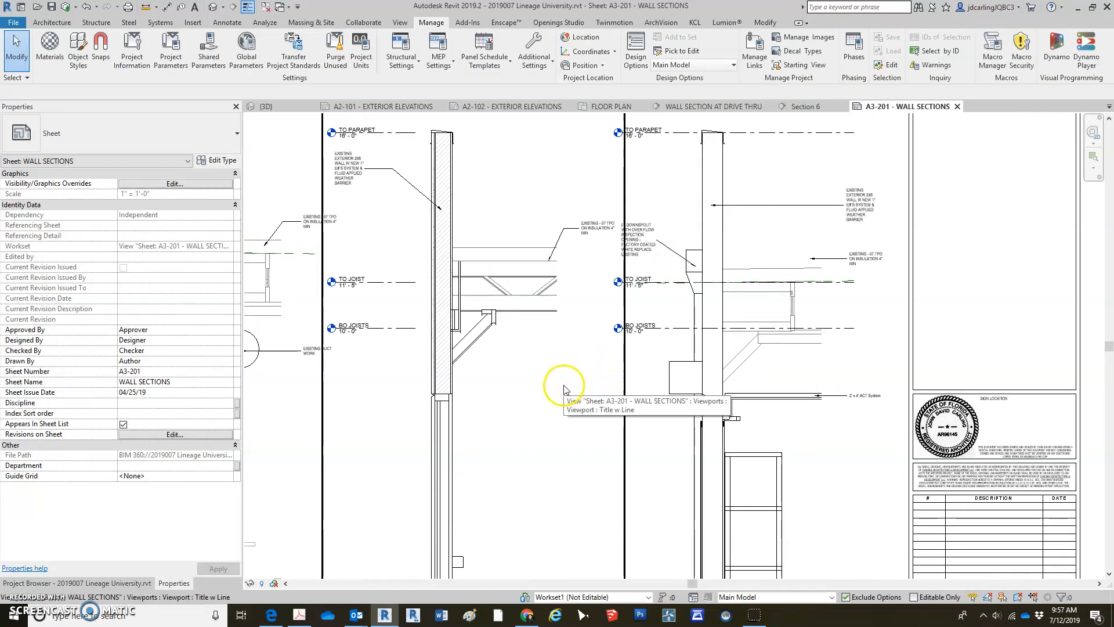
{"action": "mouse_move", "coordinate": [566, 350]}
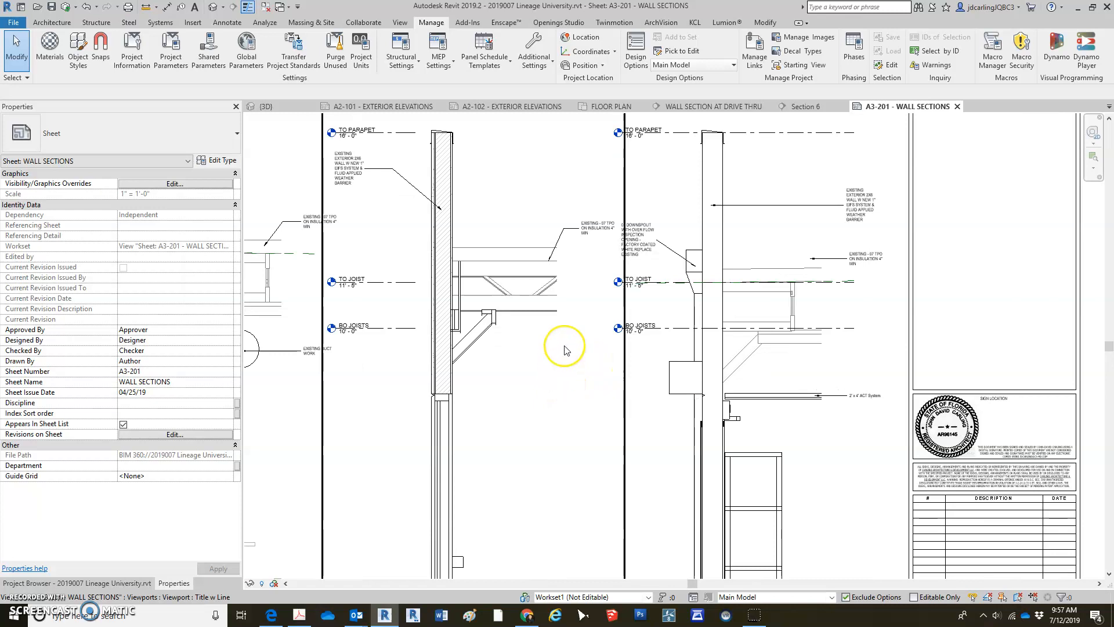
{"action": "mouse_move", "coordinate": [556, 354]}
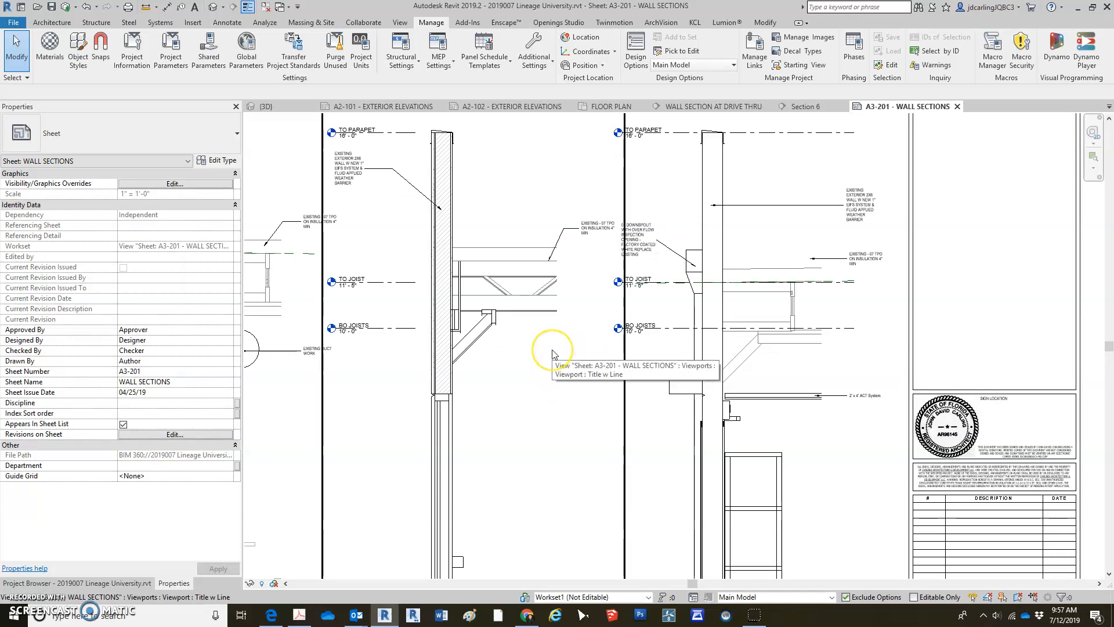
{"action": "mouse_move", "coordinate": [543, 391]}
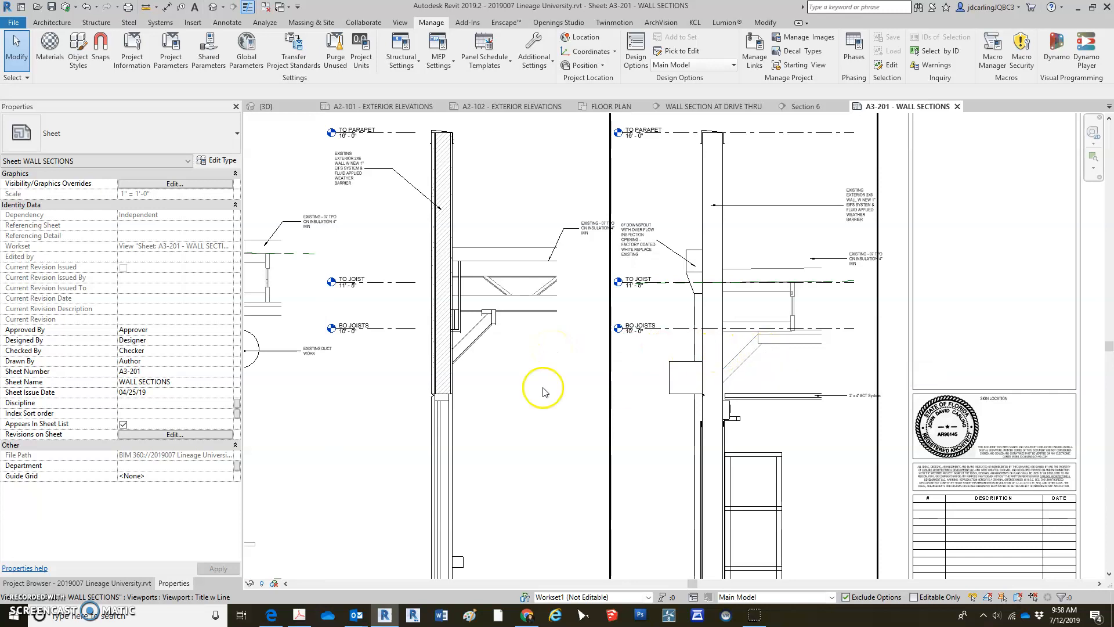